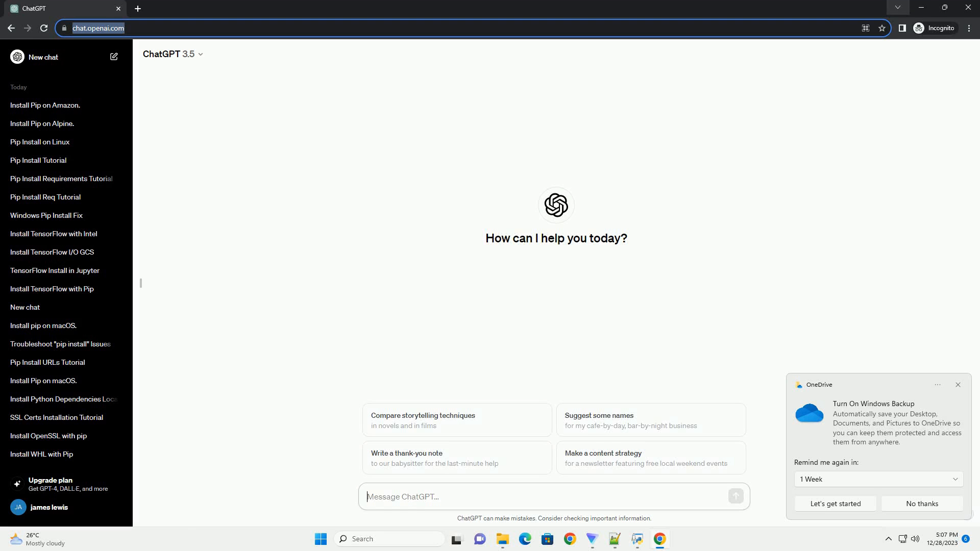
Send the request for a pip-on-Arch-Linux tutorial with code examples
{"action": "key", "text": "Return"}
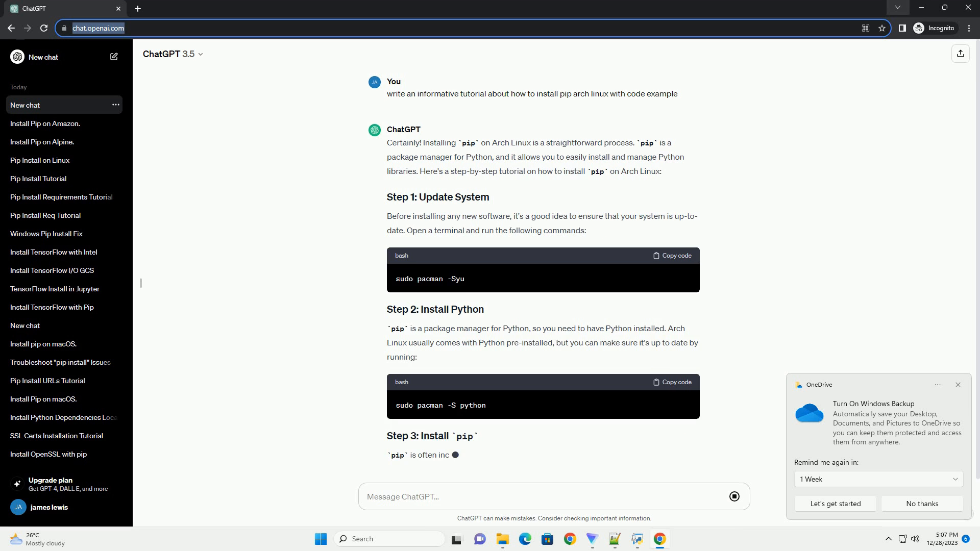
Scroll down the chat to follow the tutorial's Steps 1–6 and Conclusion as they stream
{"action": "scroll", "scroll_direction": "down", "scroll_amount": 3}
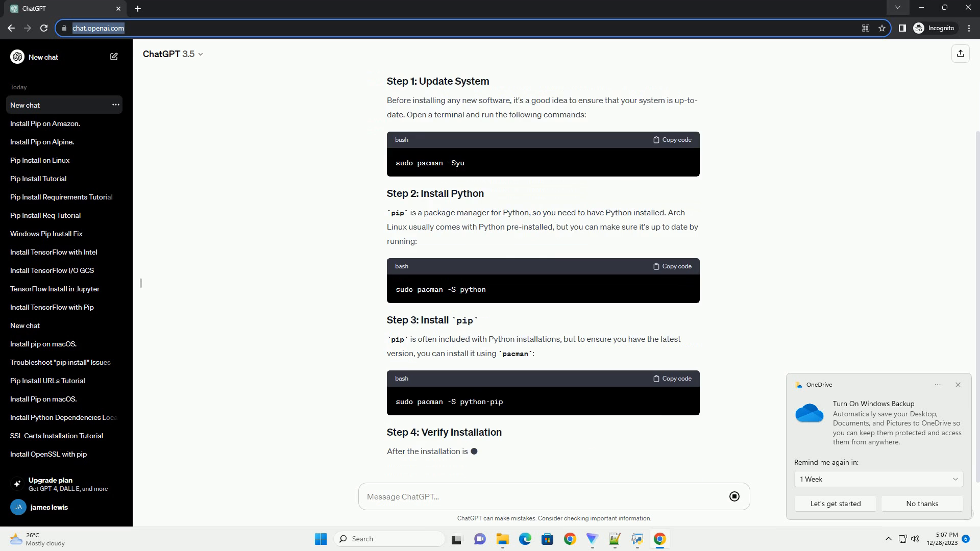
{"action": "scroll", "scroll_direction": "down", "scroll_amount": 3}
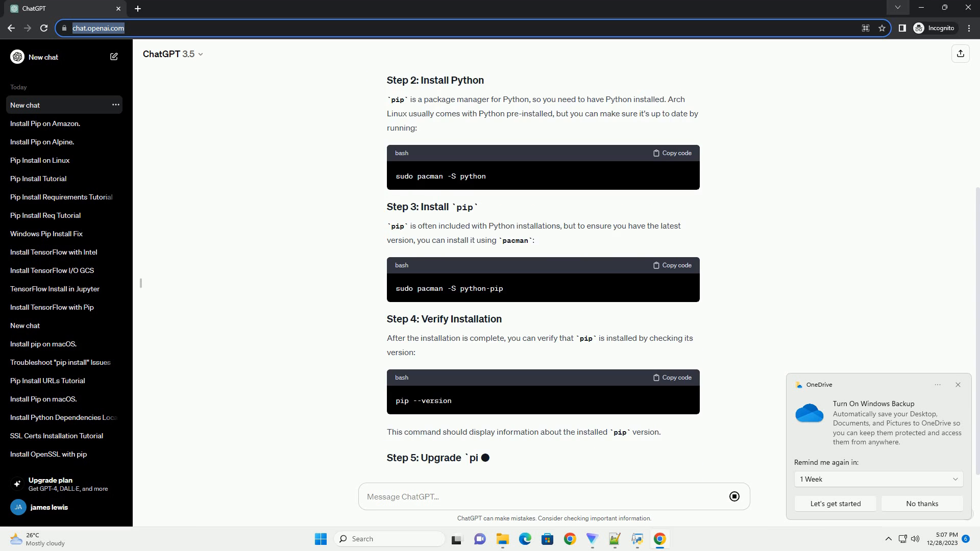
{"action": "scroll", "scroll_direction": "down", "scroll_amount": 3}
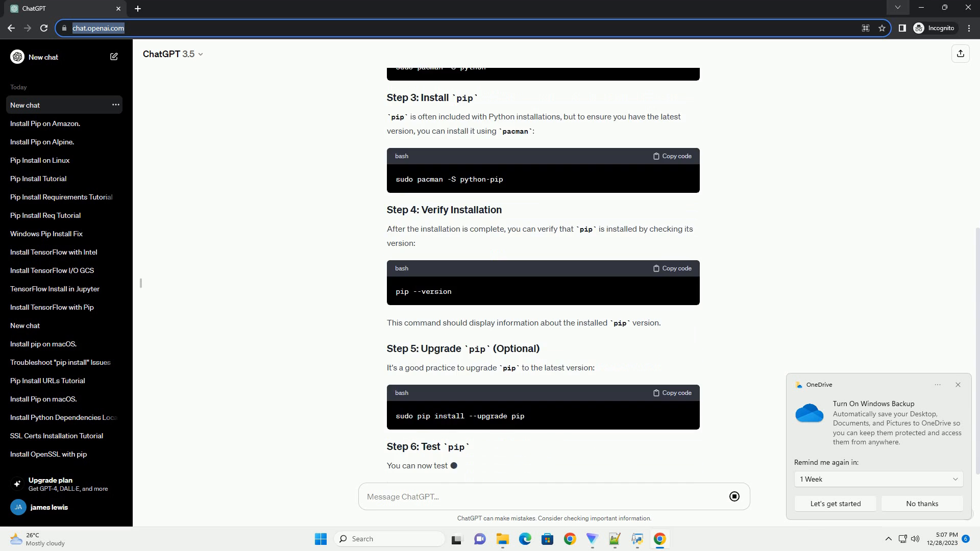
{"action": "scroll", "scroll_direction": "down", "scroll_amount": 3}
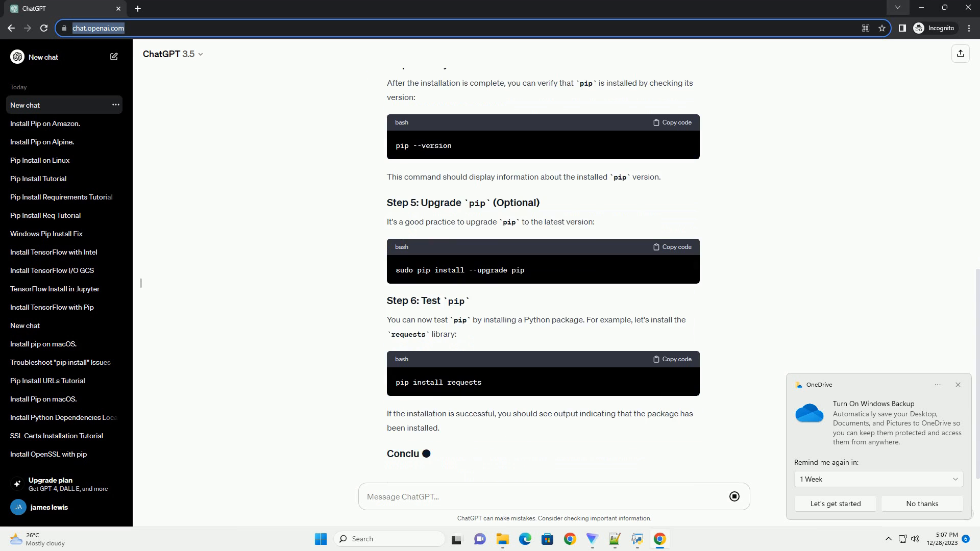
{"action": "scroll", "scroll_direction": "down", "scroll_amount": 3}
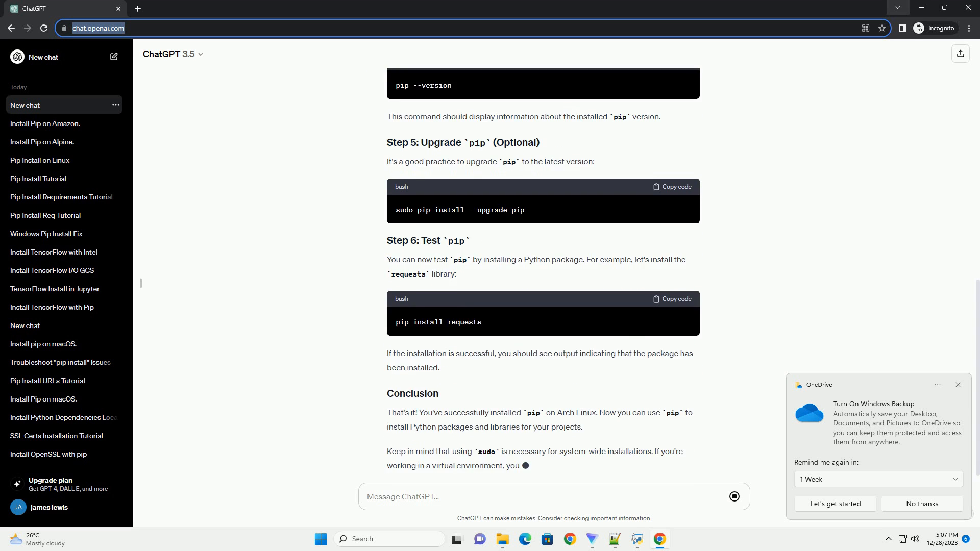